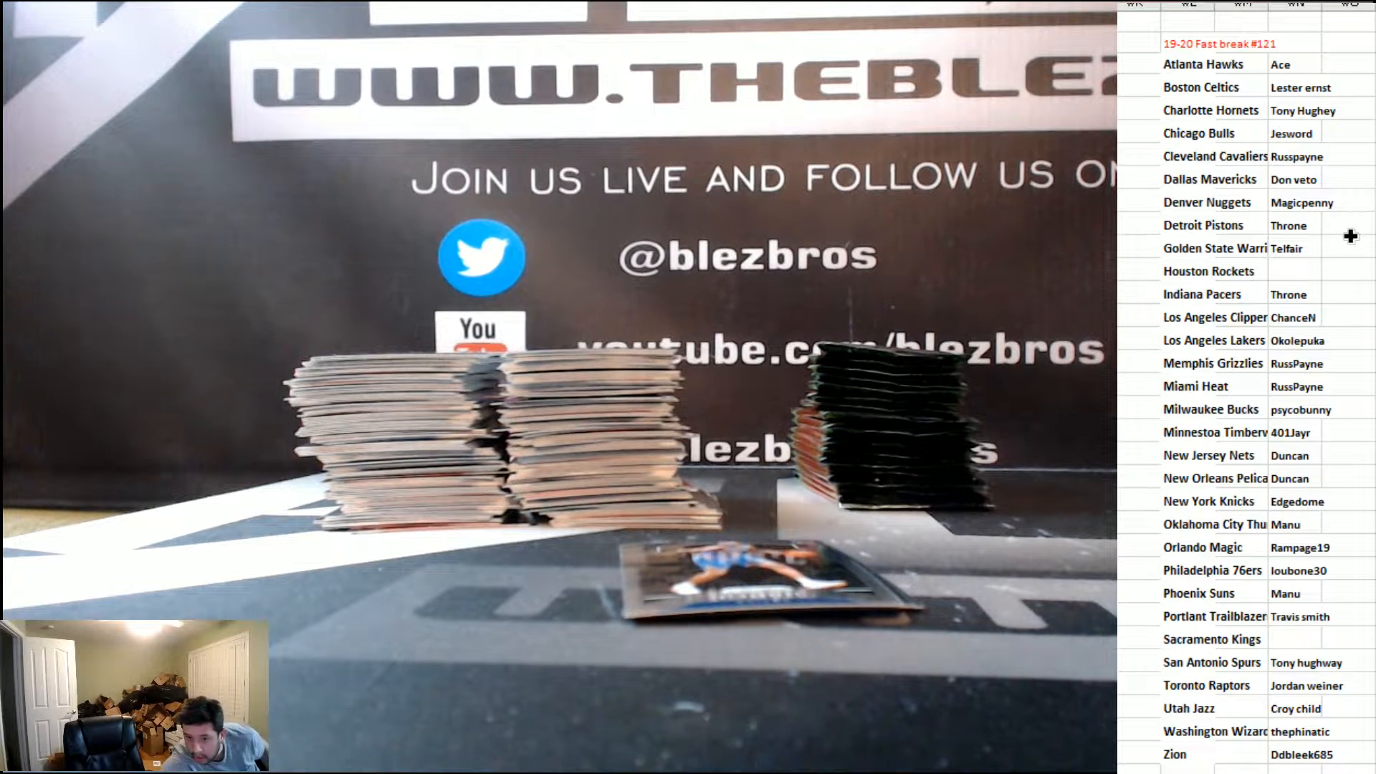
click(1295, 270)
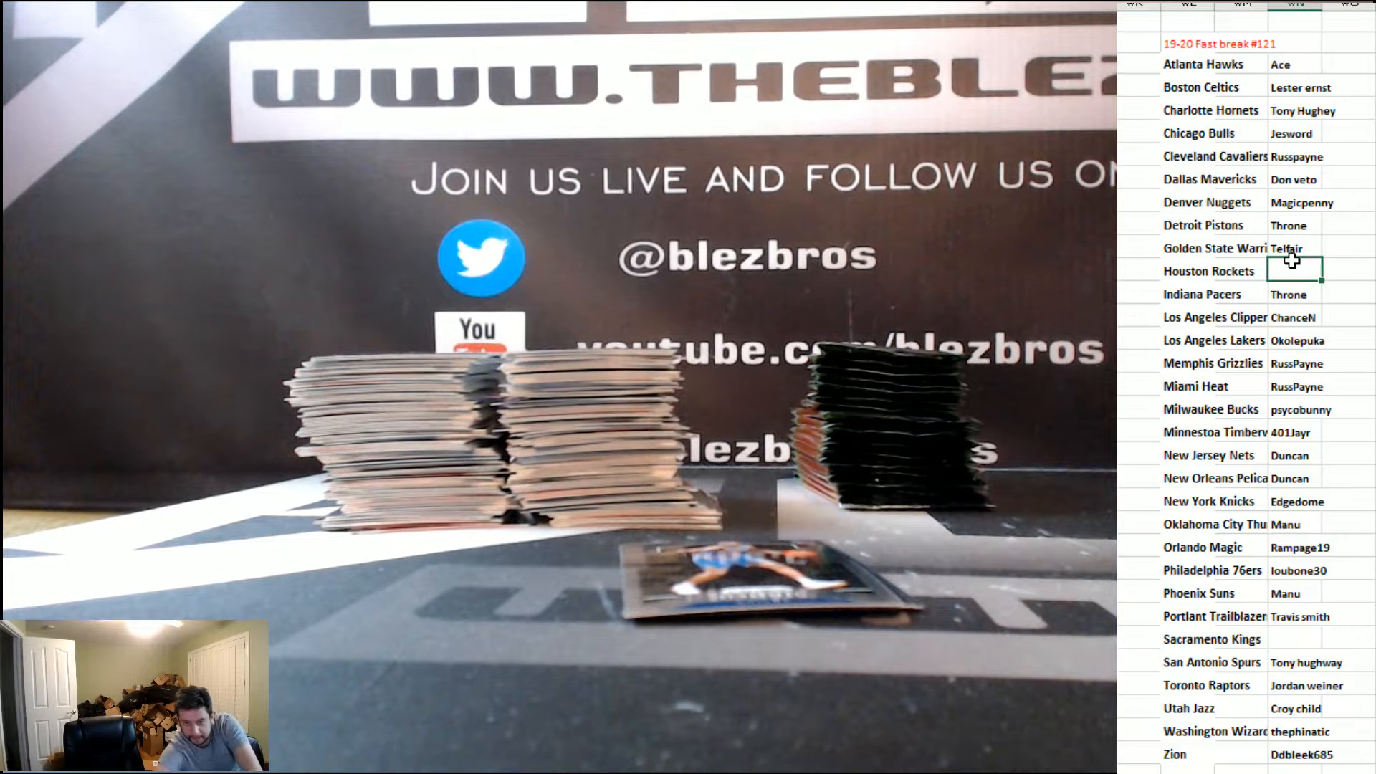
text(Jeff ditt)
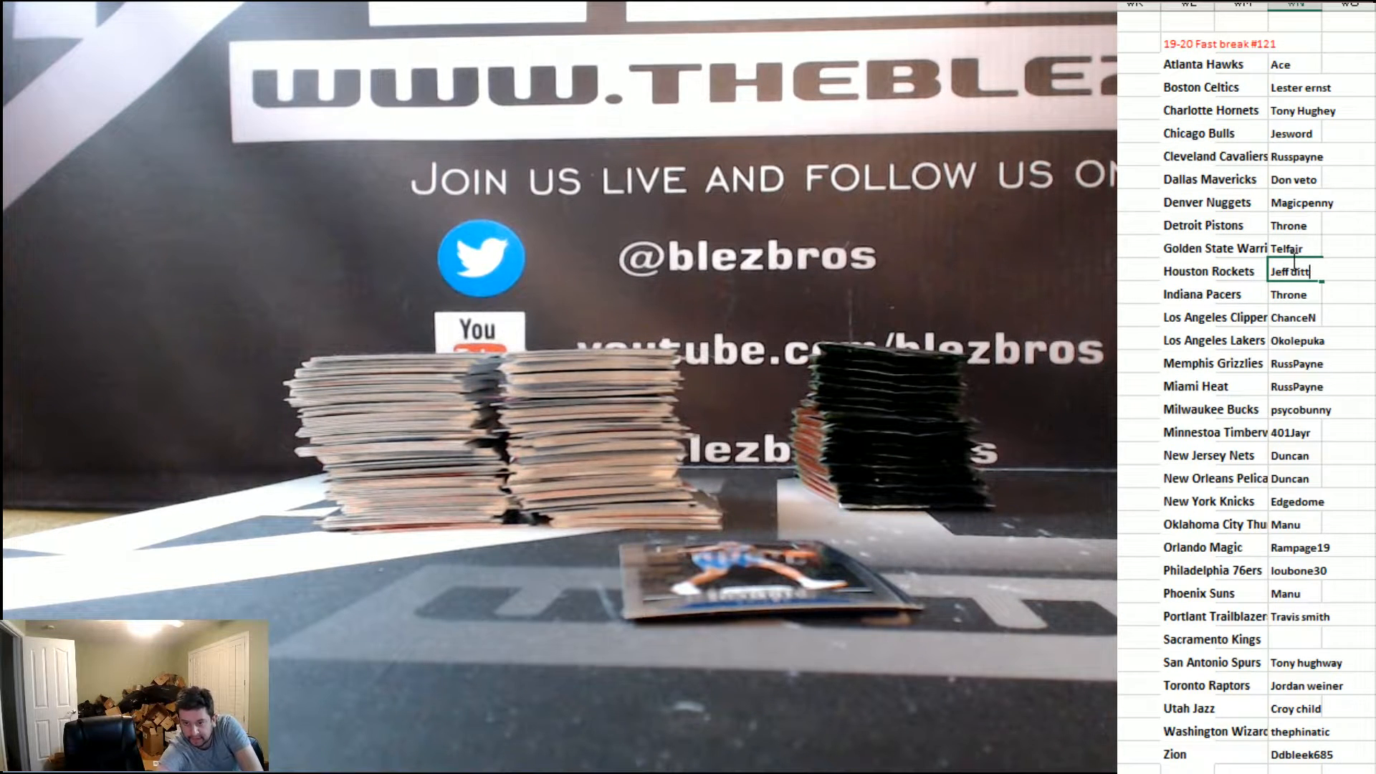
click(1295, 639)
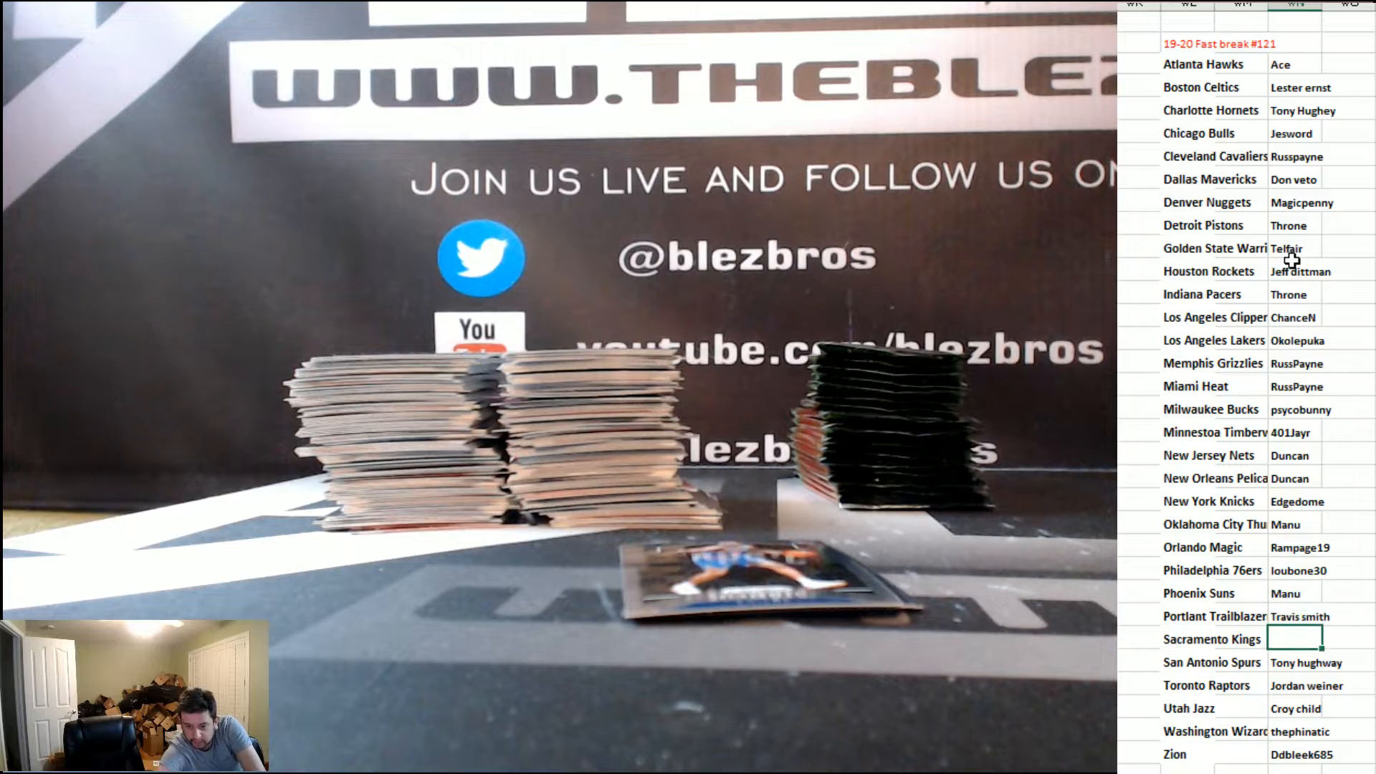